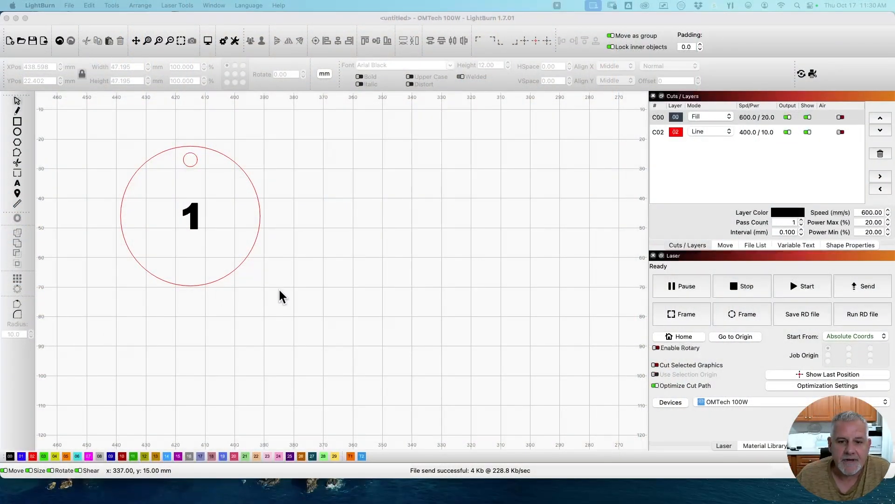
mouse_move(211, 171)
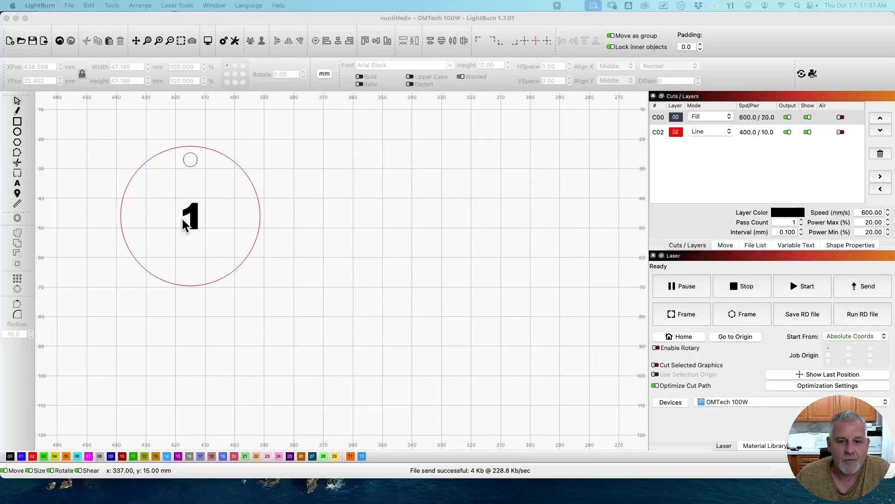
mouse_move(206, 221)
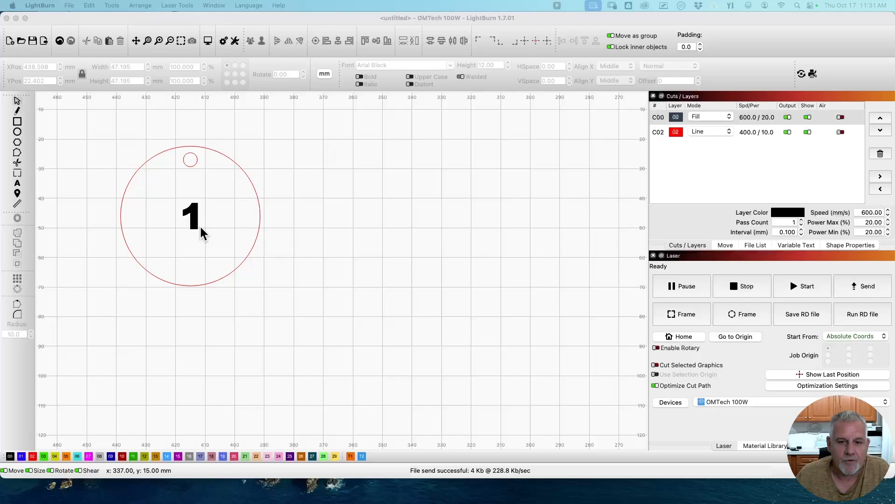
mouse_move(249, 226)
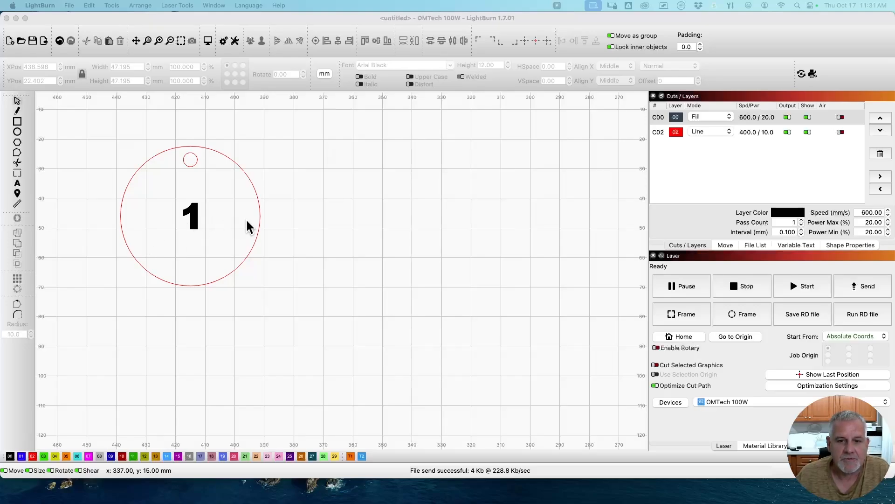
mouse_move(206, 229)
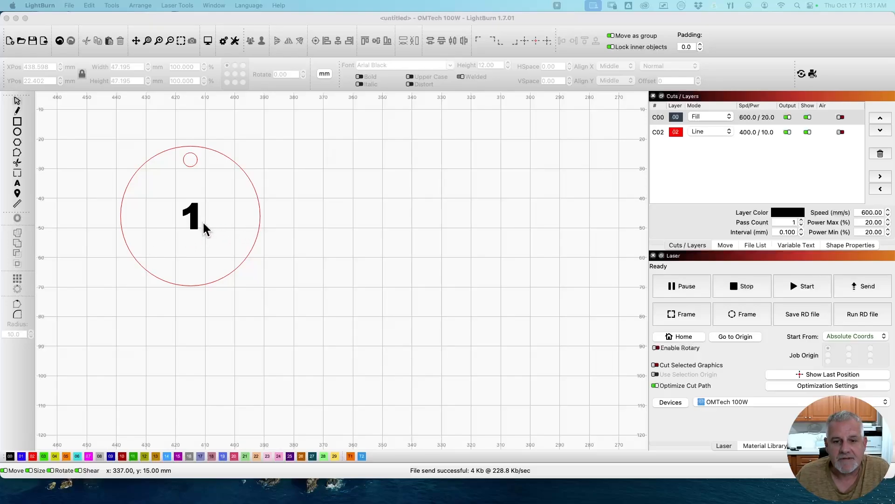
mouse_move(255, 280)
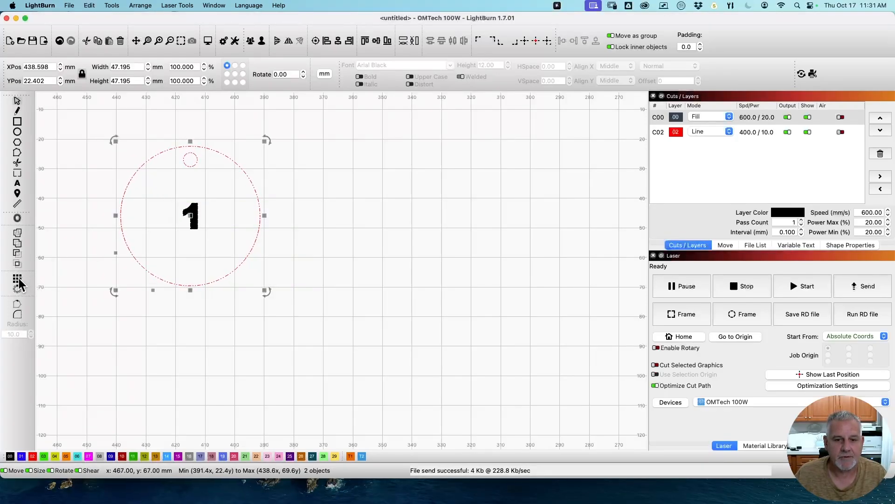
Step: Grid-array the tag with 2 columns and 2 rows into four identical tags
click(17, 282)
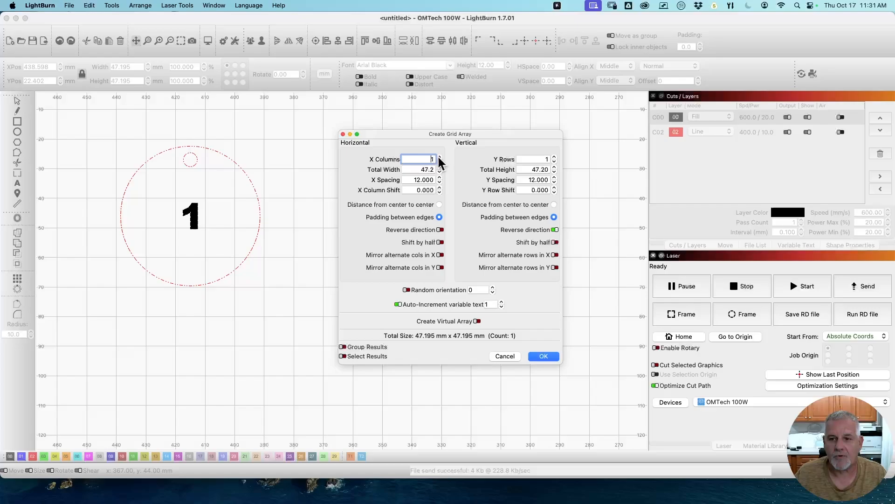
click(440, 156)
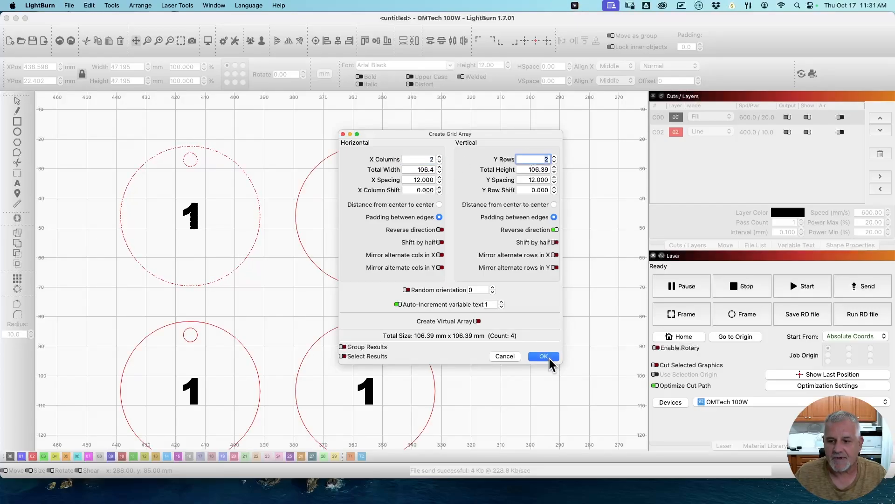
click(542, 355)
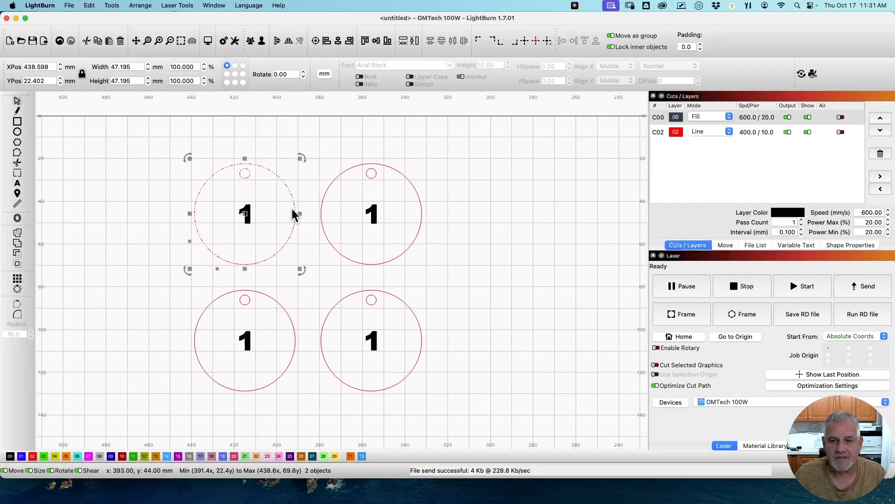
mouse_move(374, 223)
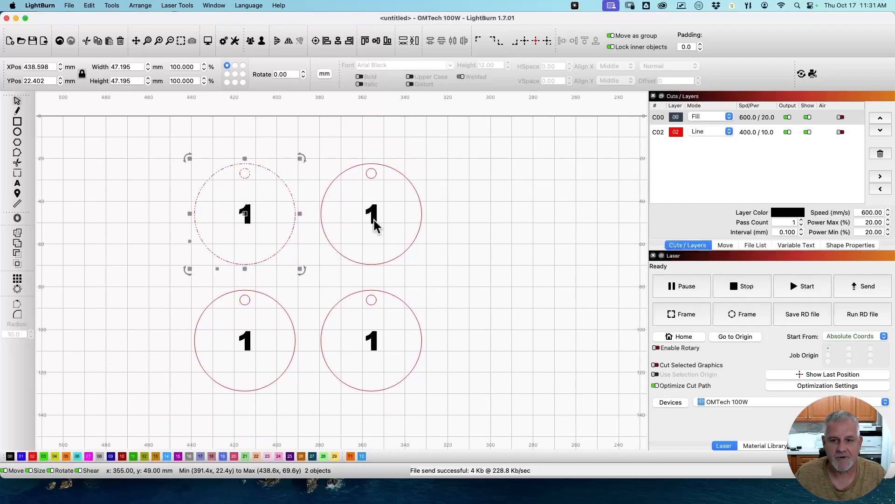
Step: Hand-edit the top-right tag's number to 2 and the bottom-left tag's to 3
click(371, 213)
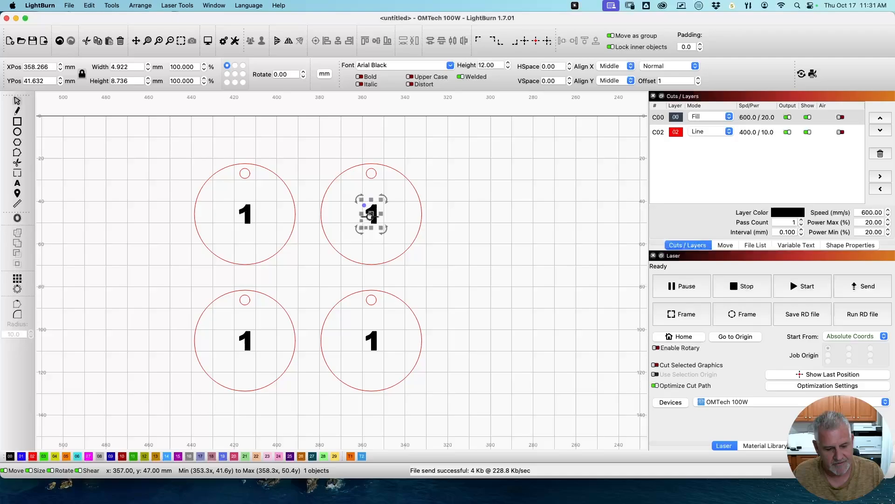
double_click(371, 213)
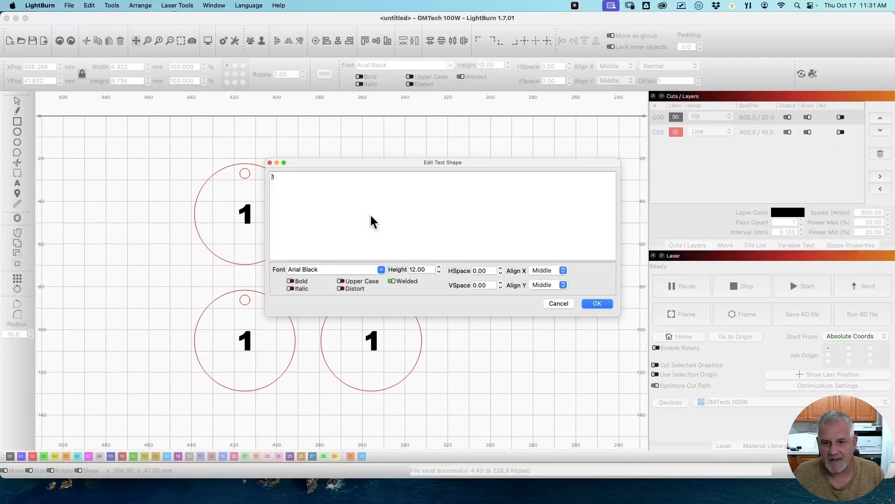
text(2)
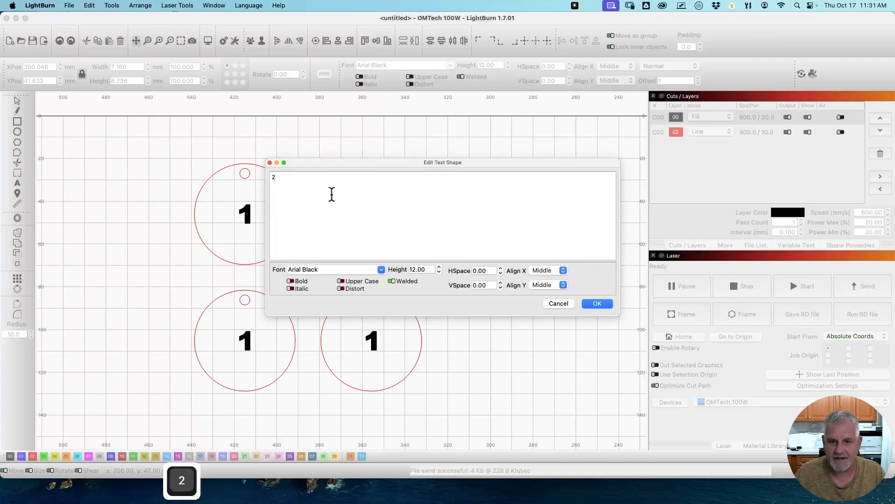
click(596, 303)
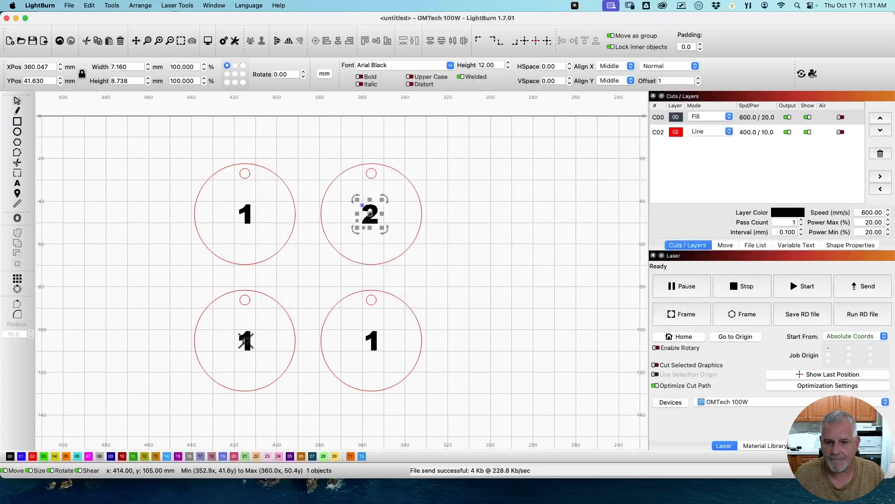
double_click(370, 216)
text(3)
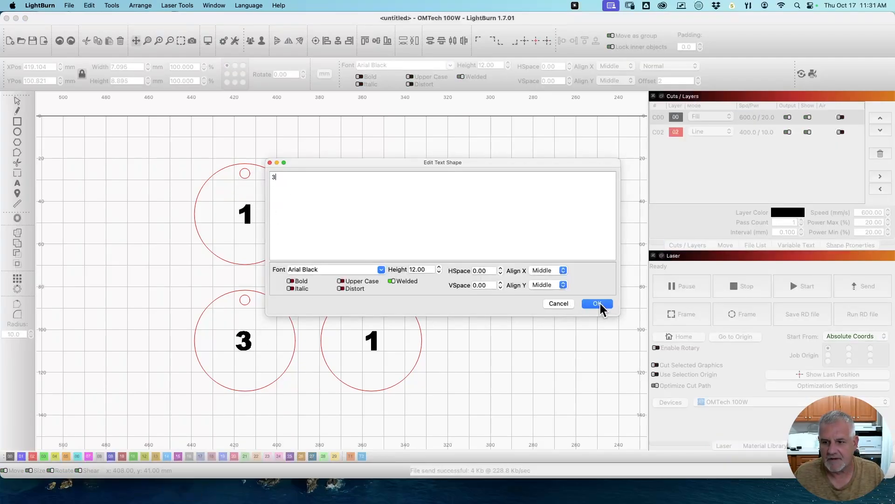
click(596, 304)
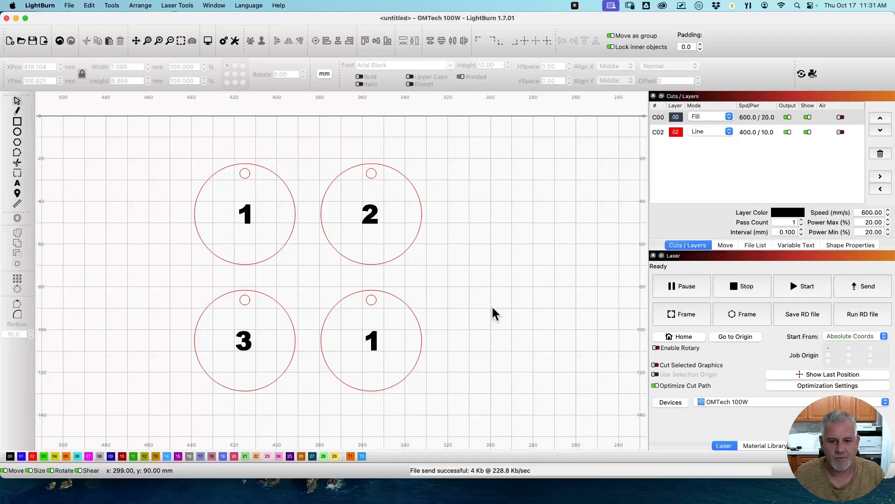
mouse_move(469, 313)
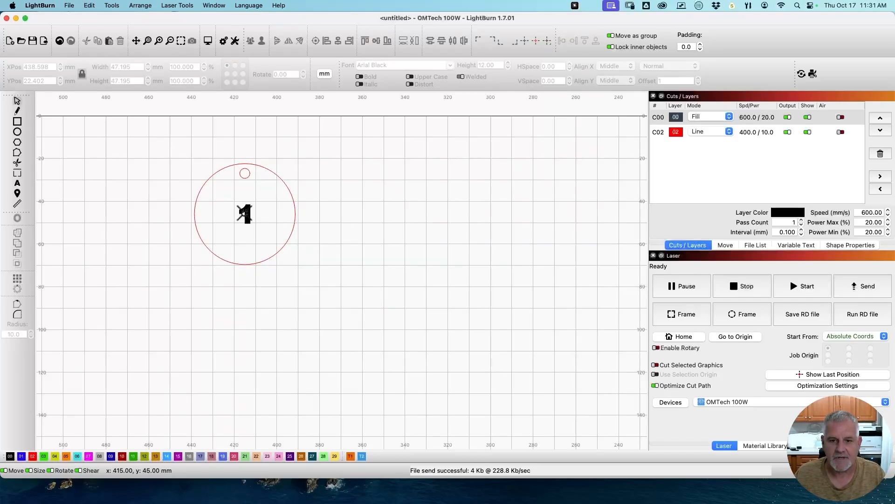
Step: Replace the tag's number text with the placeholder 'dd'
double_click(244, 214)
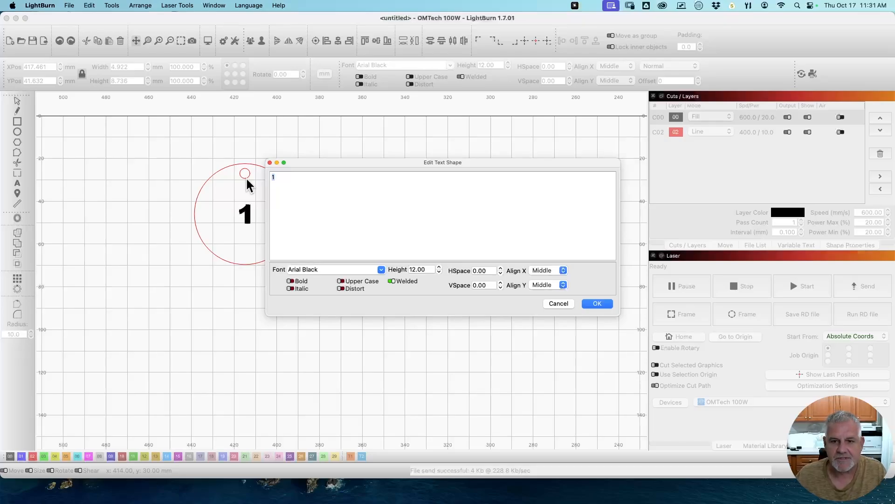
text(d)
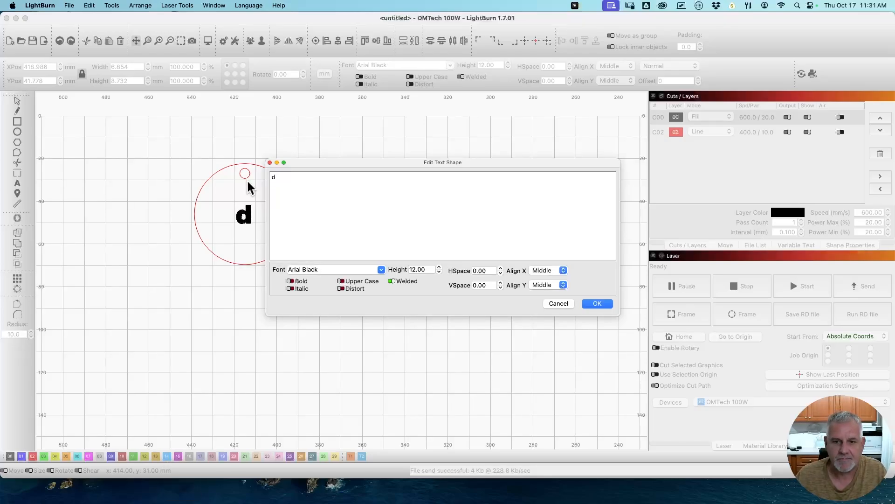
text(d)
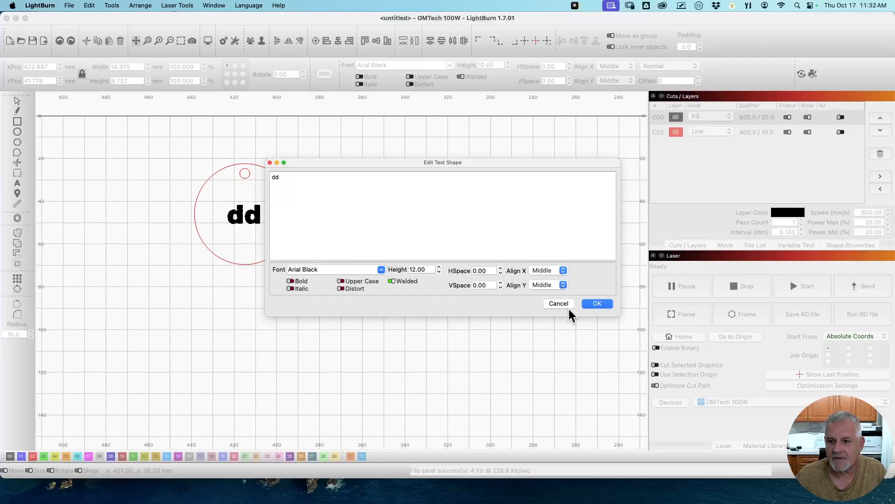
click(597, 303)
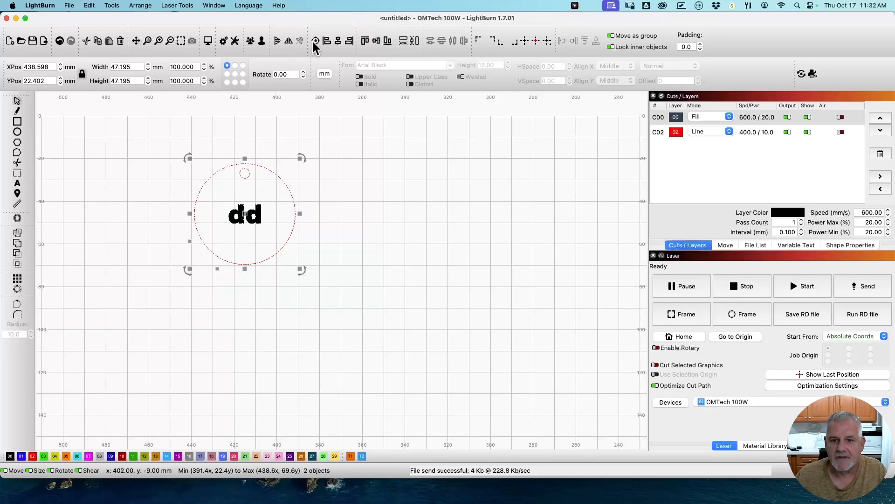
Step: Set the dd text's variable text type to Serial Number
click(388, 251)
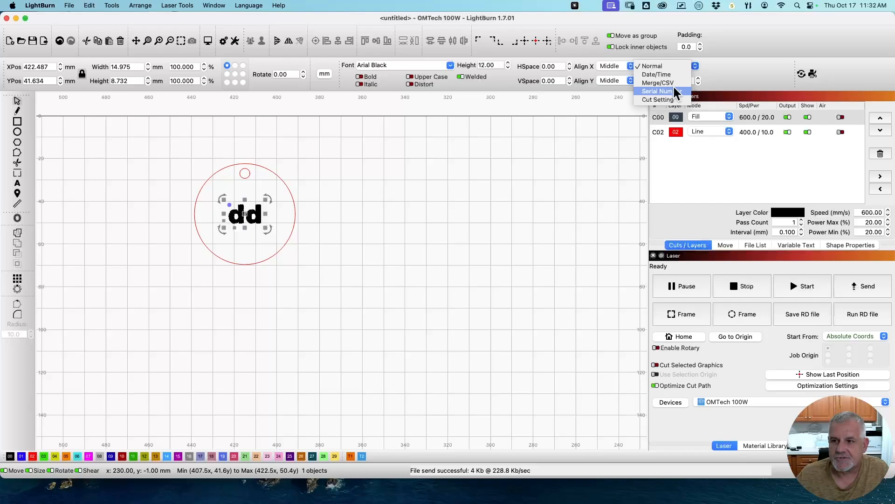
click(658, 91)
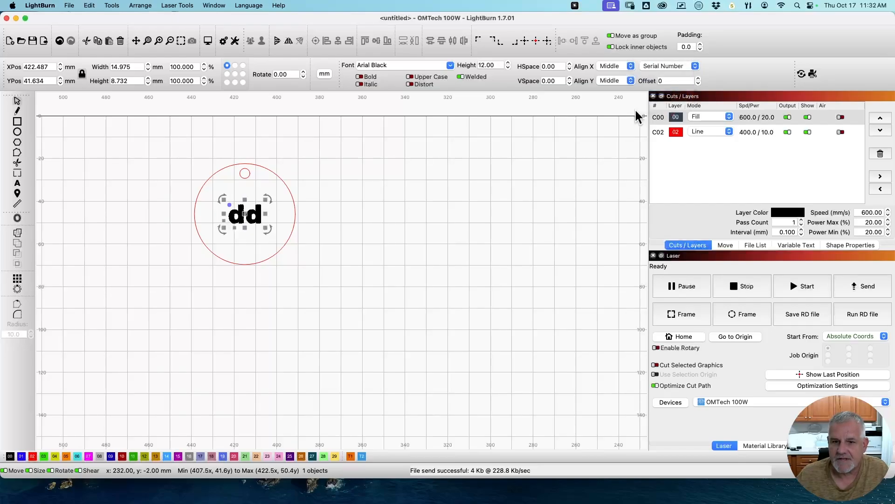
click(340, 292)
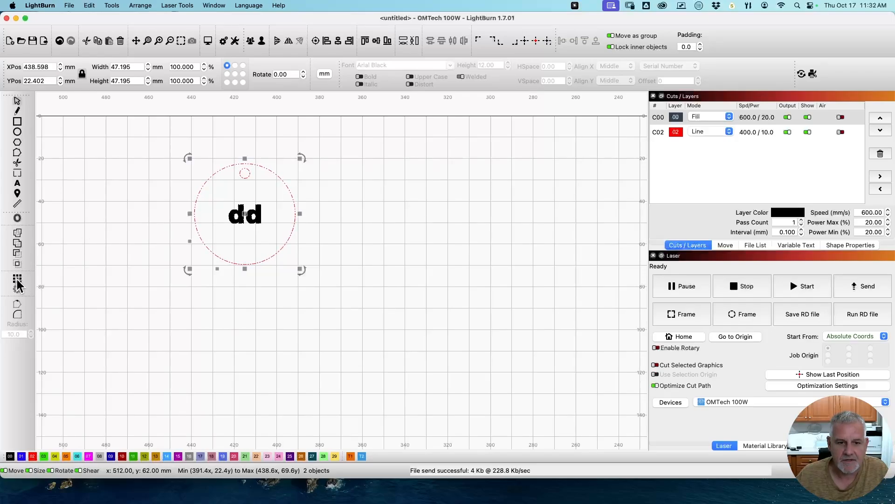
Step: Array the dd tag into a 2-by-2 grid of four tags and show Variable Text settings
click(17, 279)
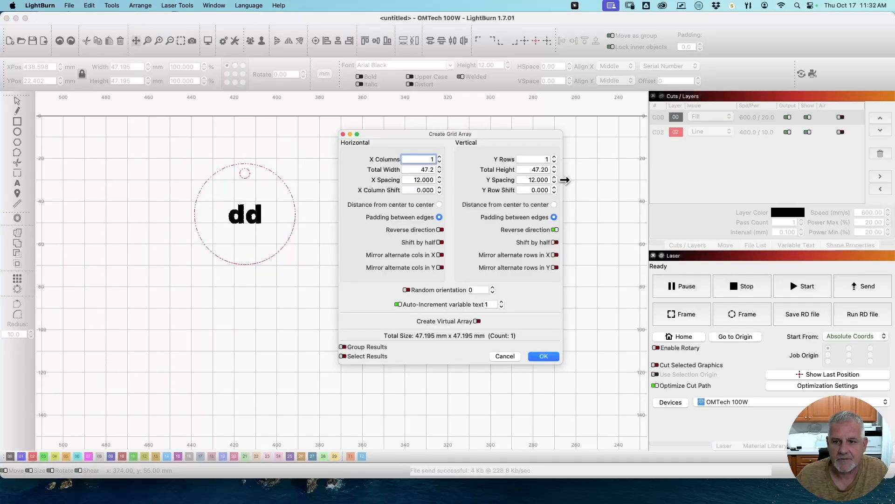
click(440, 157)
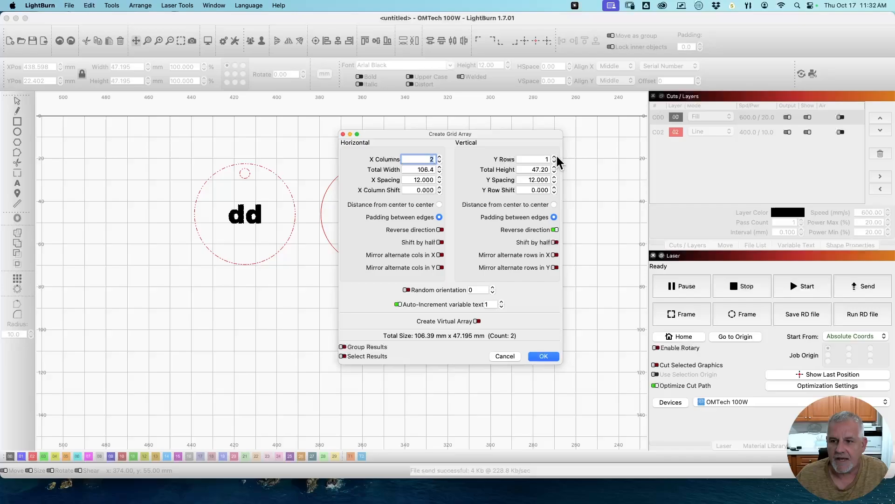
click(542, 356)
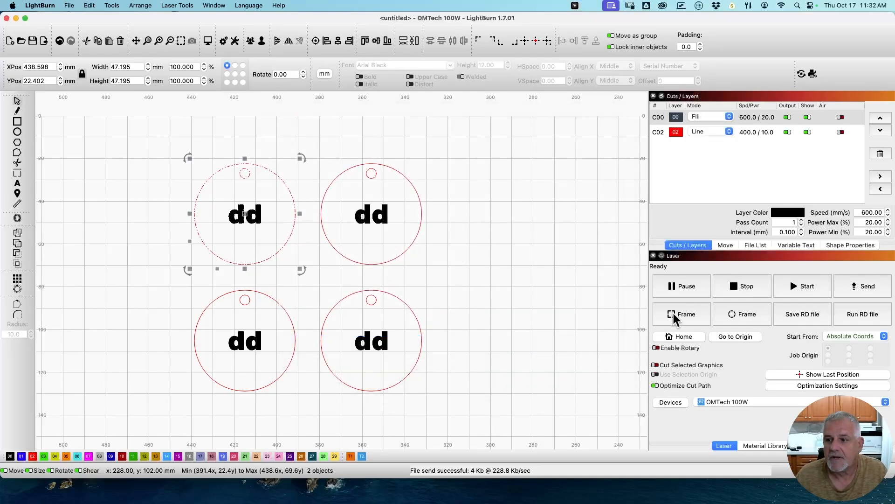
click(796, 244)
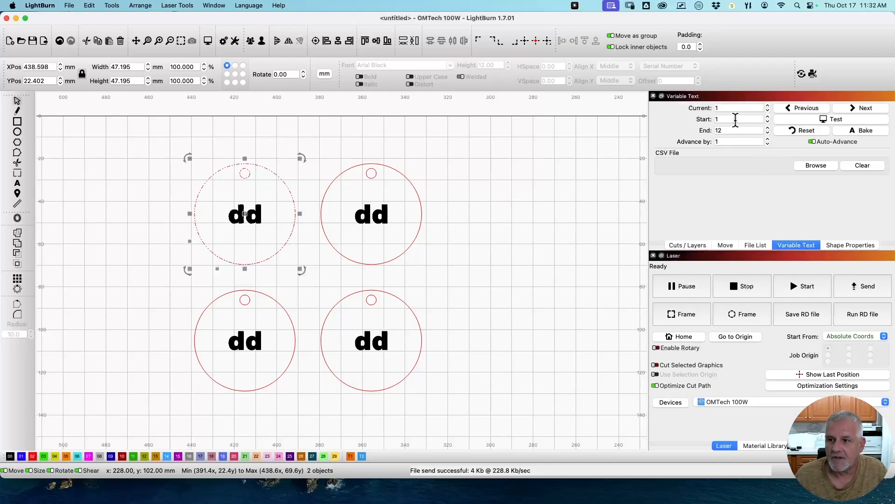
Step: Set the serial range to run from 1 to 12 and preview numbering with Test and Next
click(738, 118)
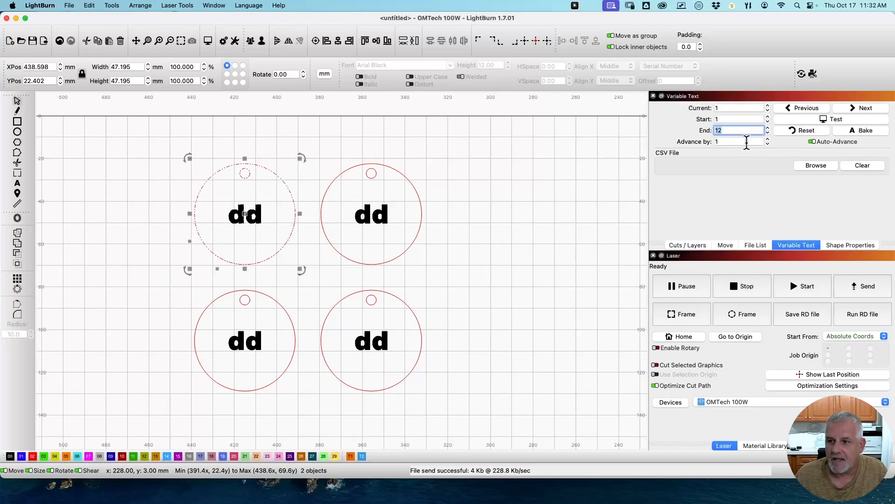
click(835, 119)
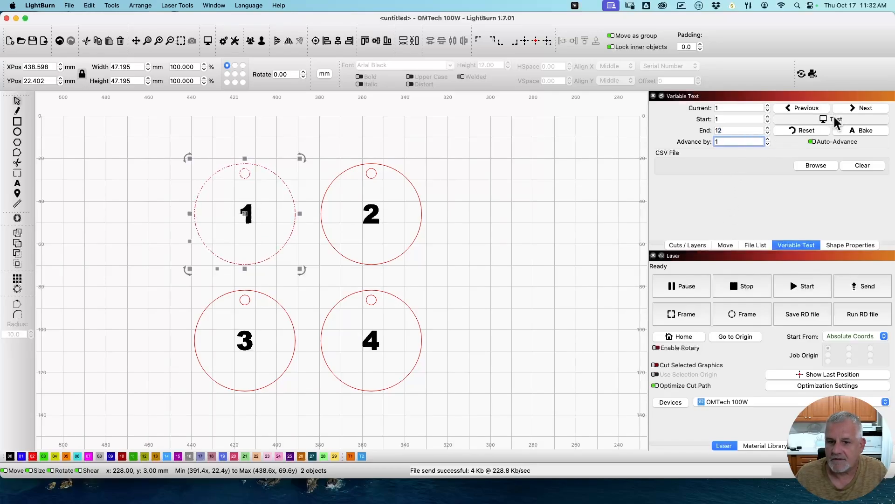
click(835, 119)
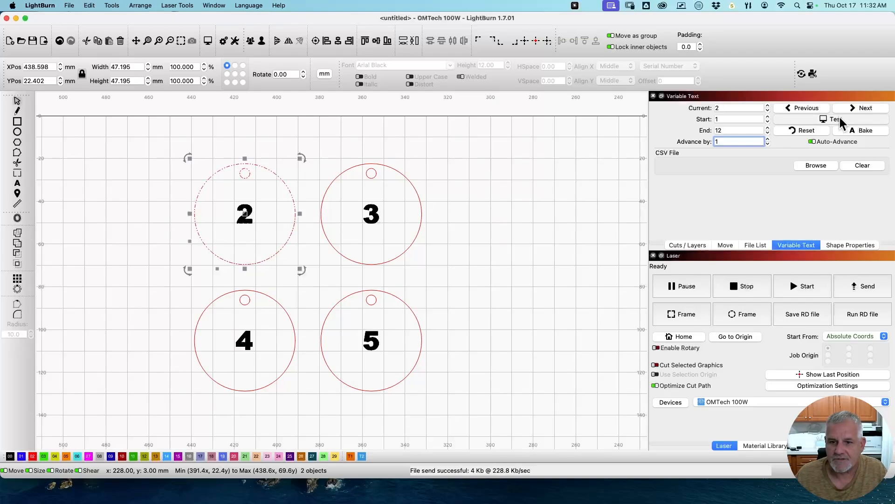
click(836, 119)
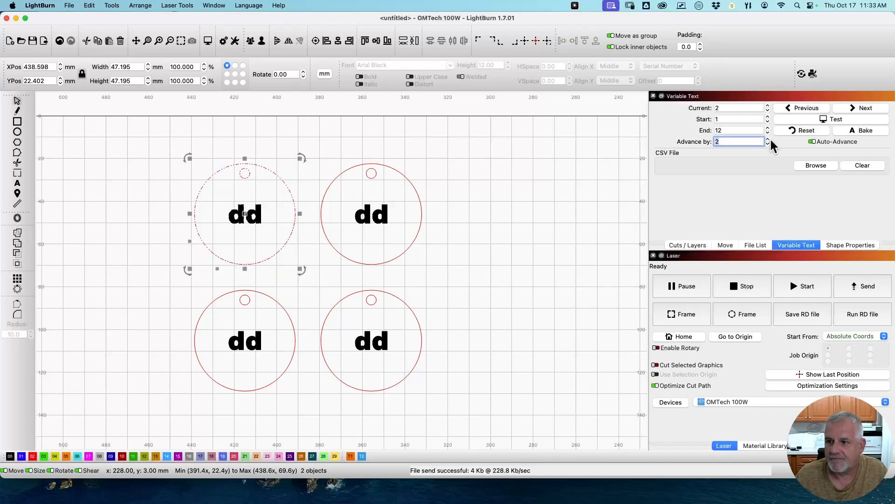
Step: Set Advance by to 4, step to the next batch, and reset the counter to 1
click(768, 140)
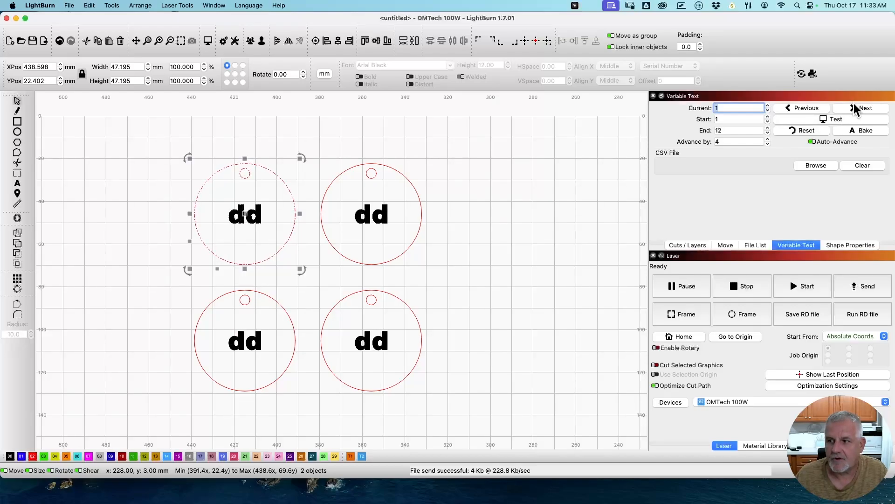
click(862, 108)
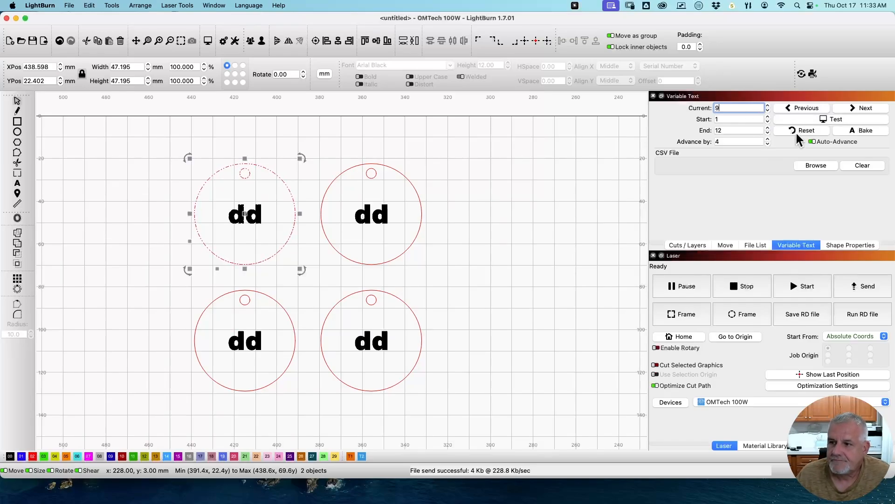
click(807, 130)
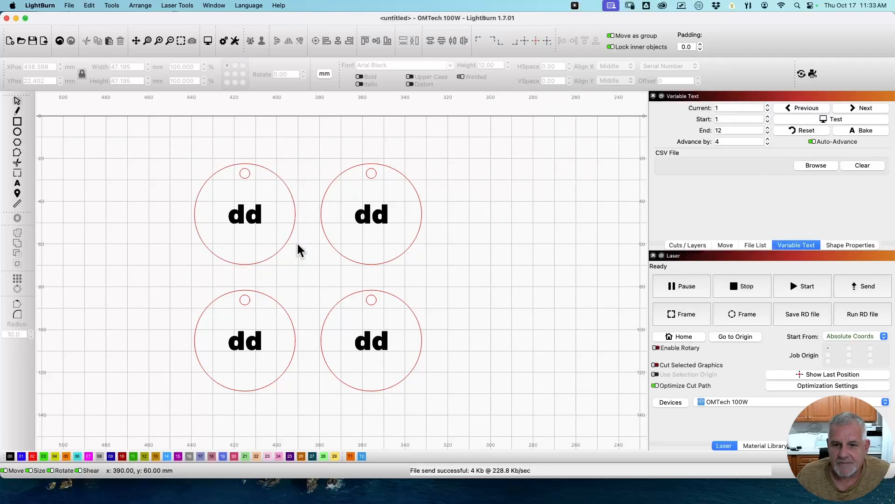
mouse_move(615, 375)
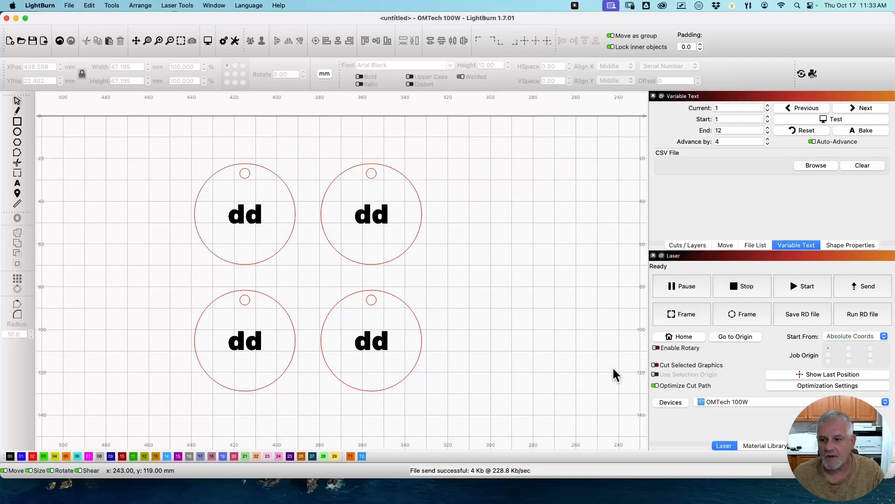
click(687, 245)
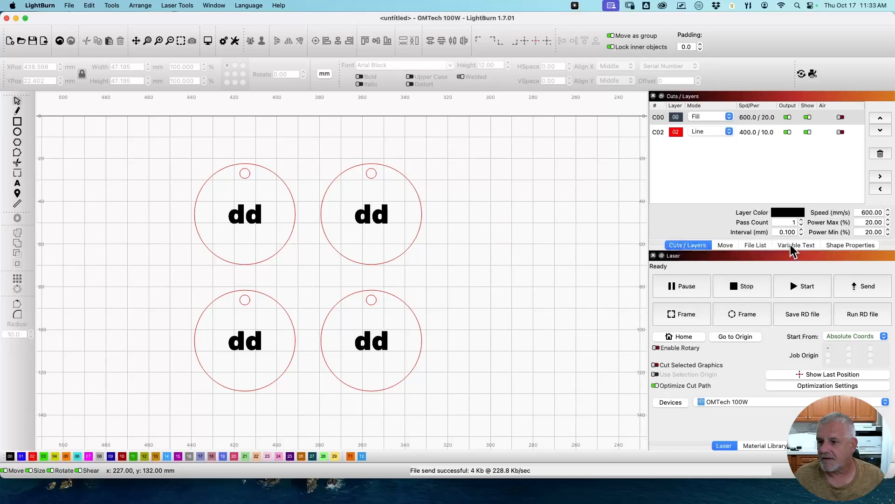
click(795, 244)
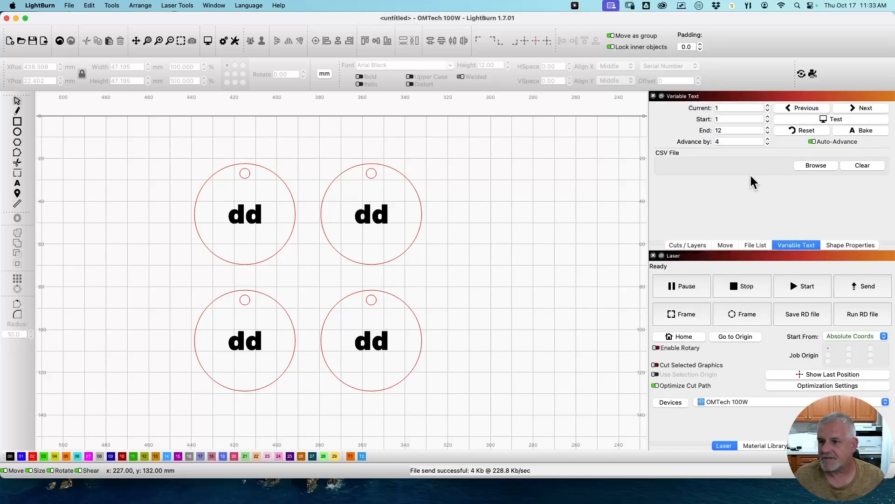
mouse_move(697, 117)
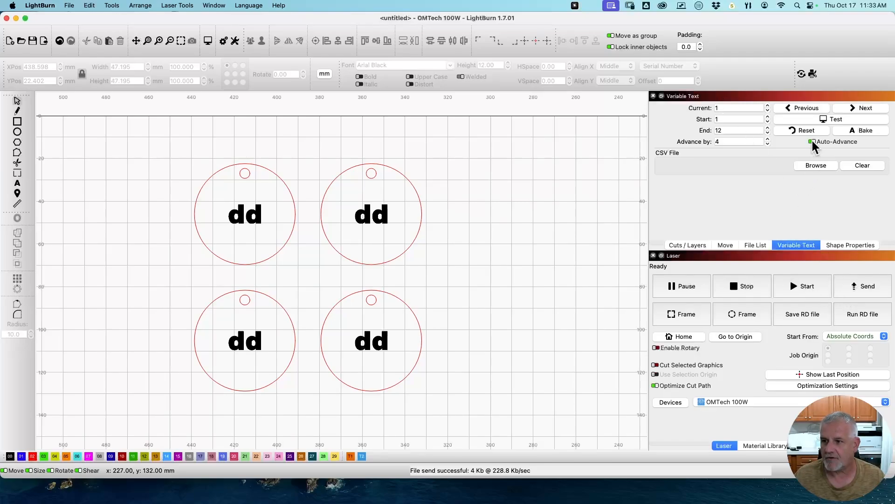
mouse_move(814, 146)
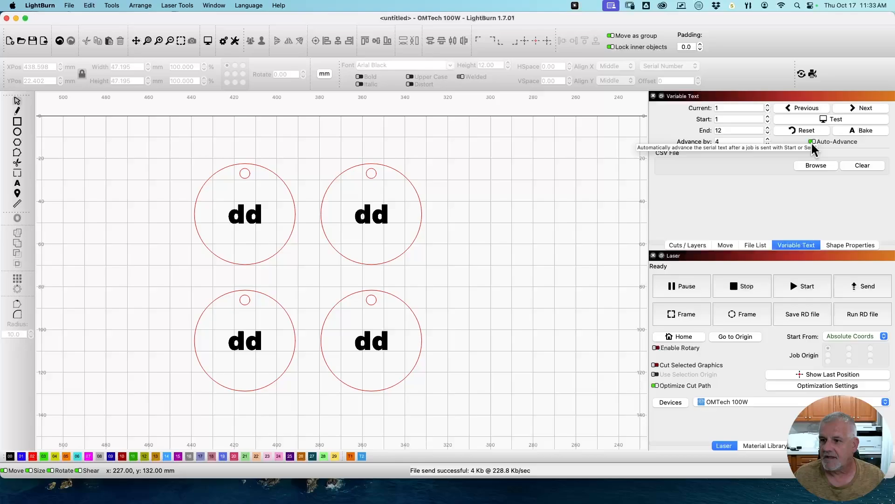
mouse_move(819, 290)
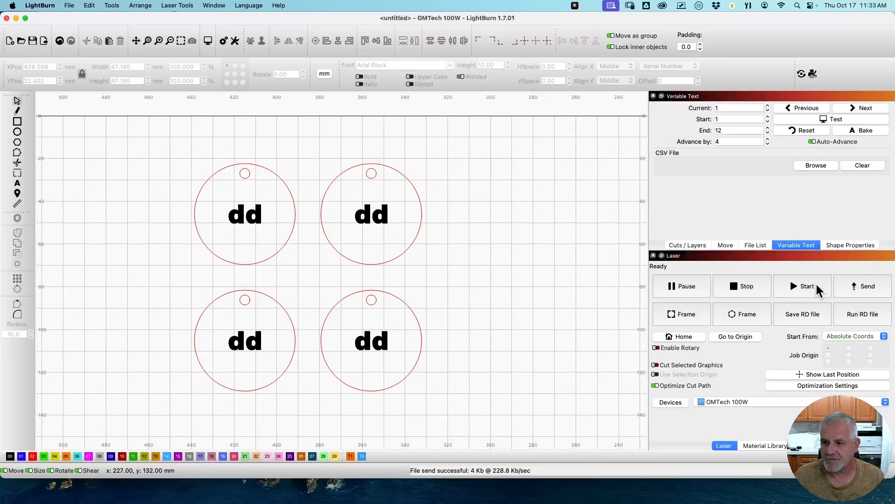
mouse_move(807, 288)
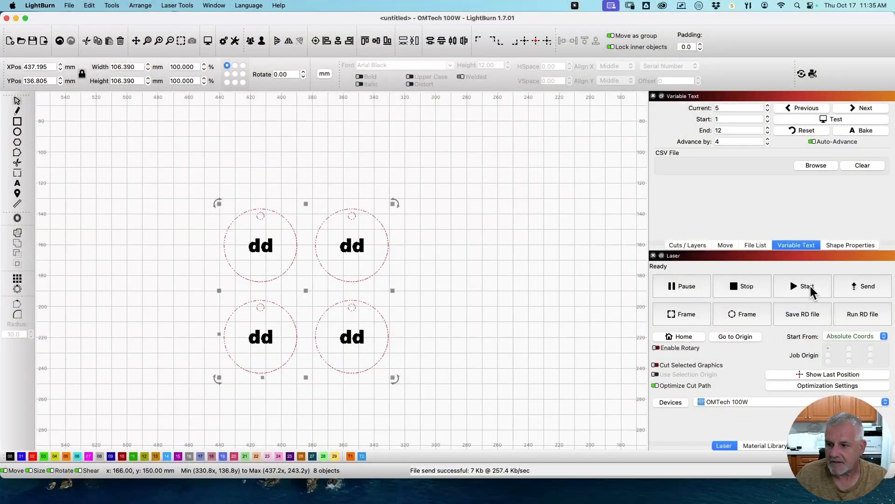
mouse_move(808, 285)
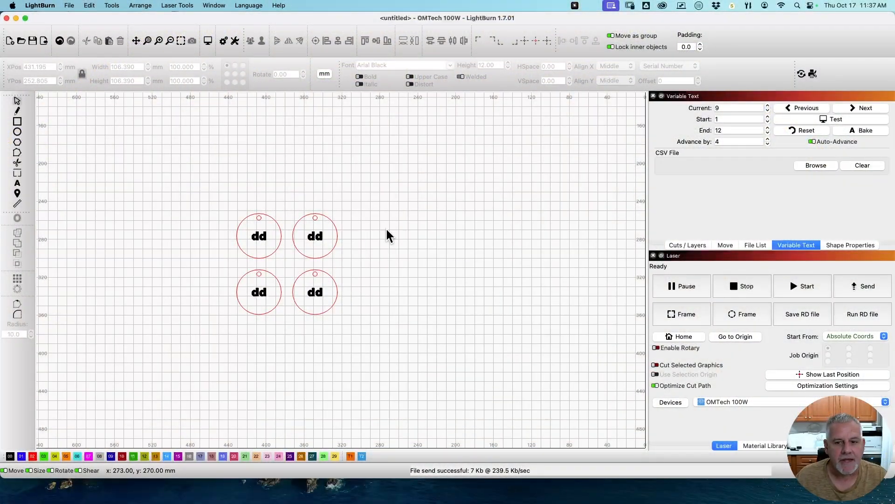
mouse_move(565, 95)
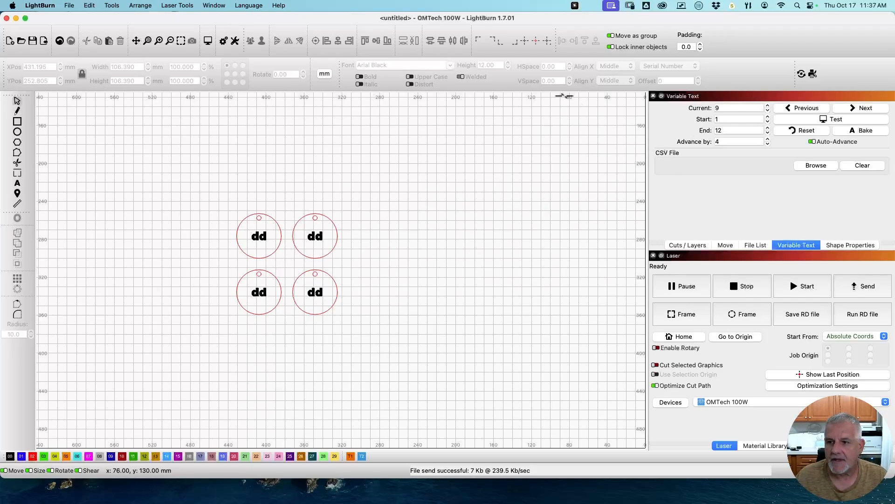
Step: Preview serial numbers 9–12, turn the preview off, and start the final job
click(835, 119)
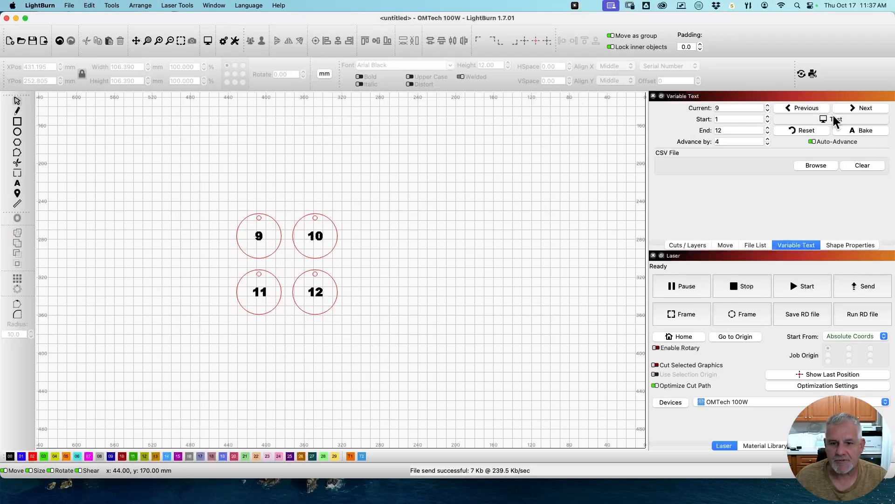
click(836, 119)
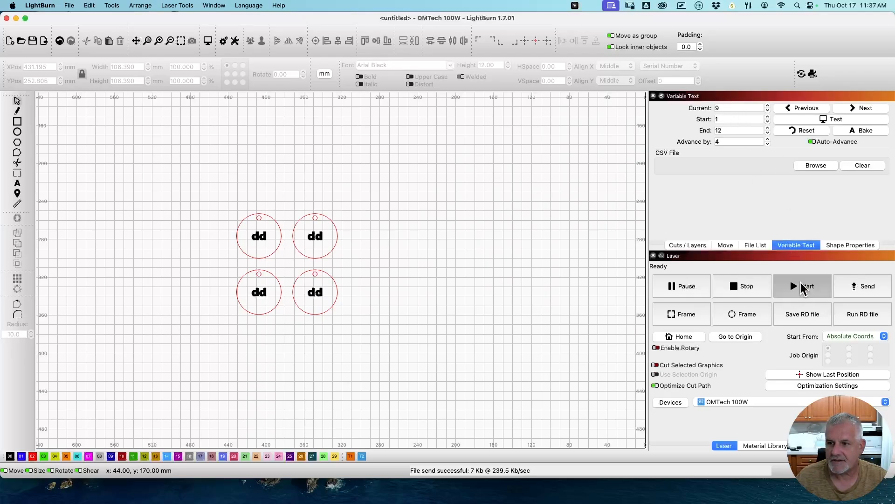
click(802, 286)
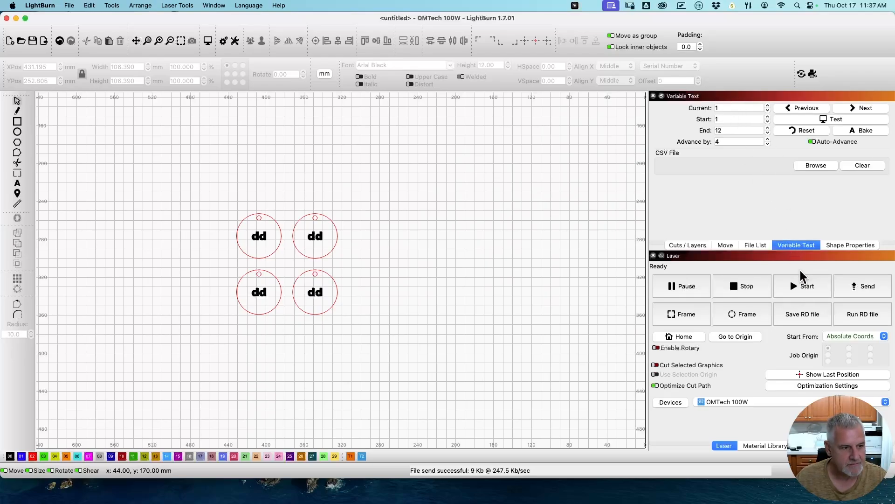
mouse_move(796, 244)
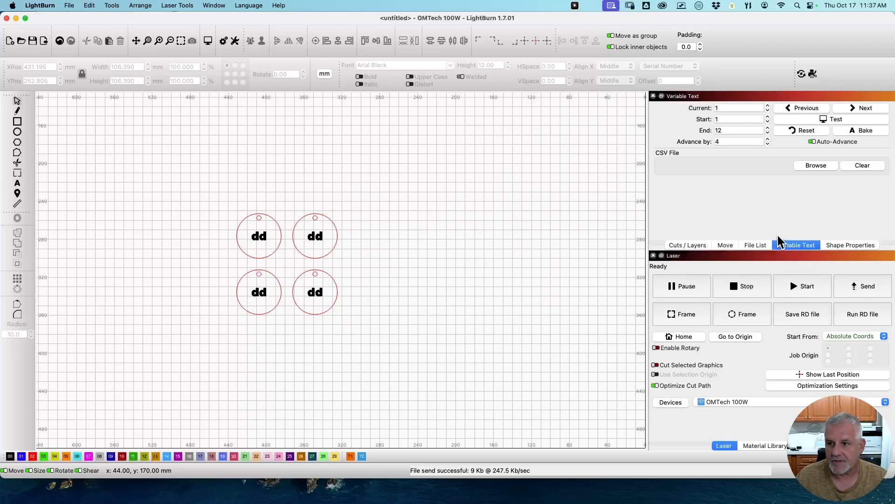